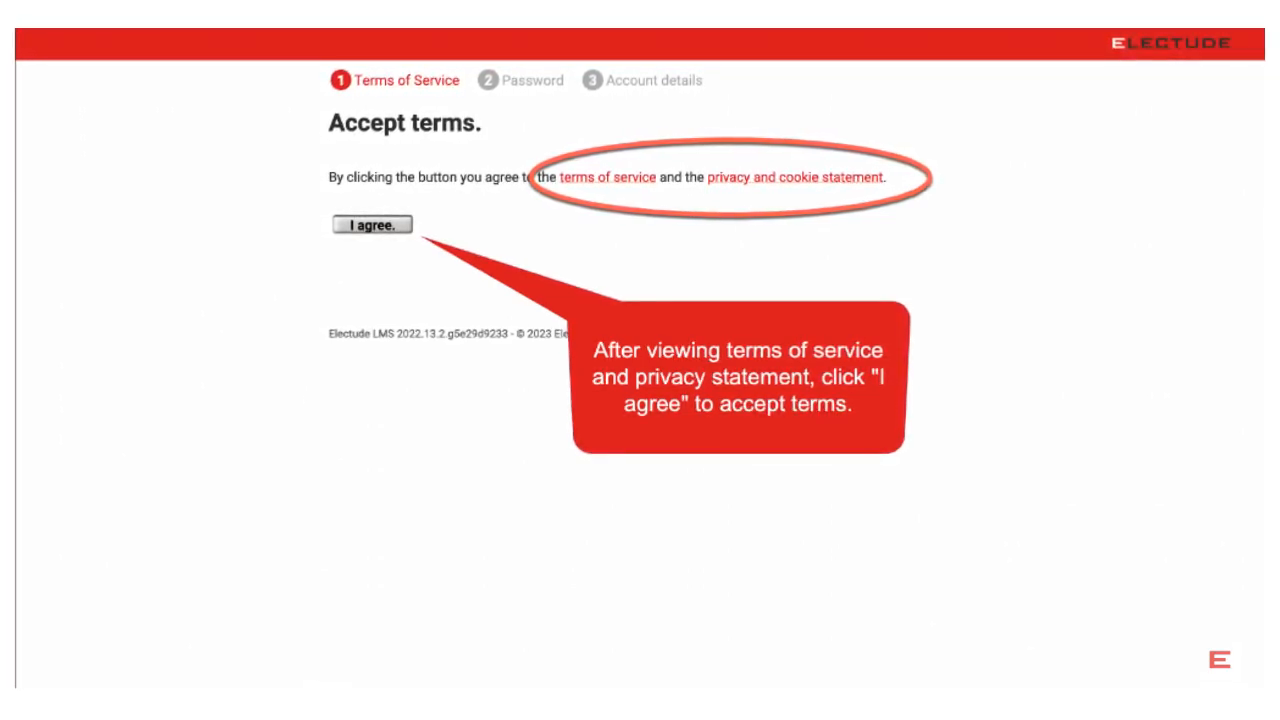
- Agree to the Electude terms of service and privacy statement
click(371, 224)
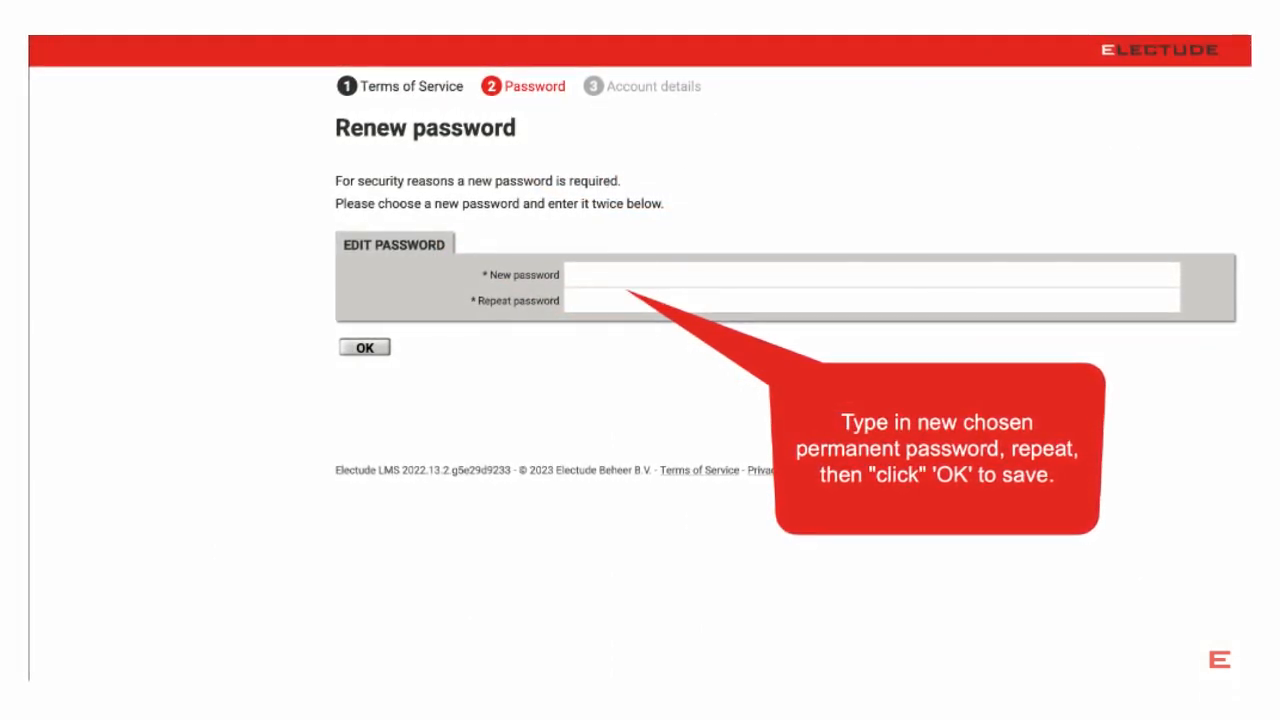
- Enter the new permanent password twice, submit, and confirm the password-changed notice
click(363, 347)
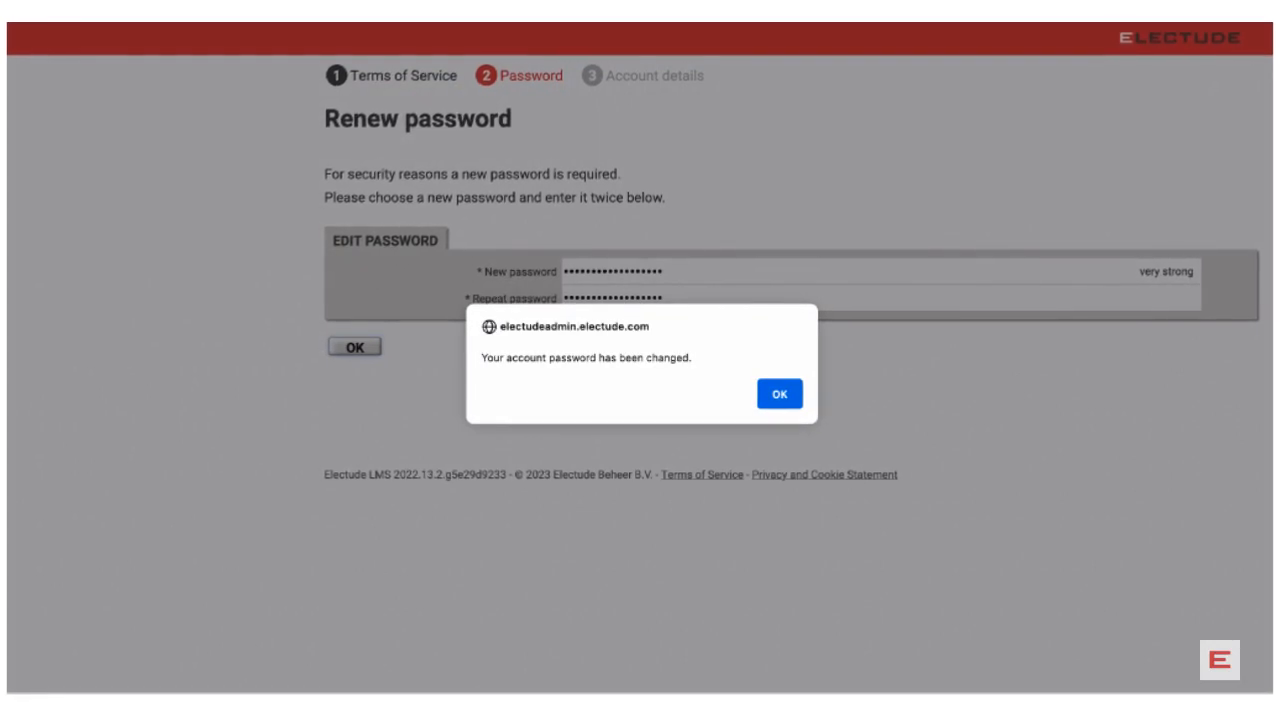
click(780, 393)
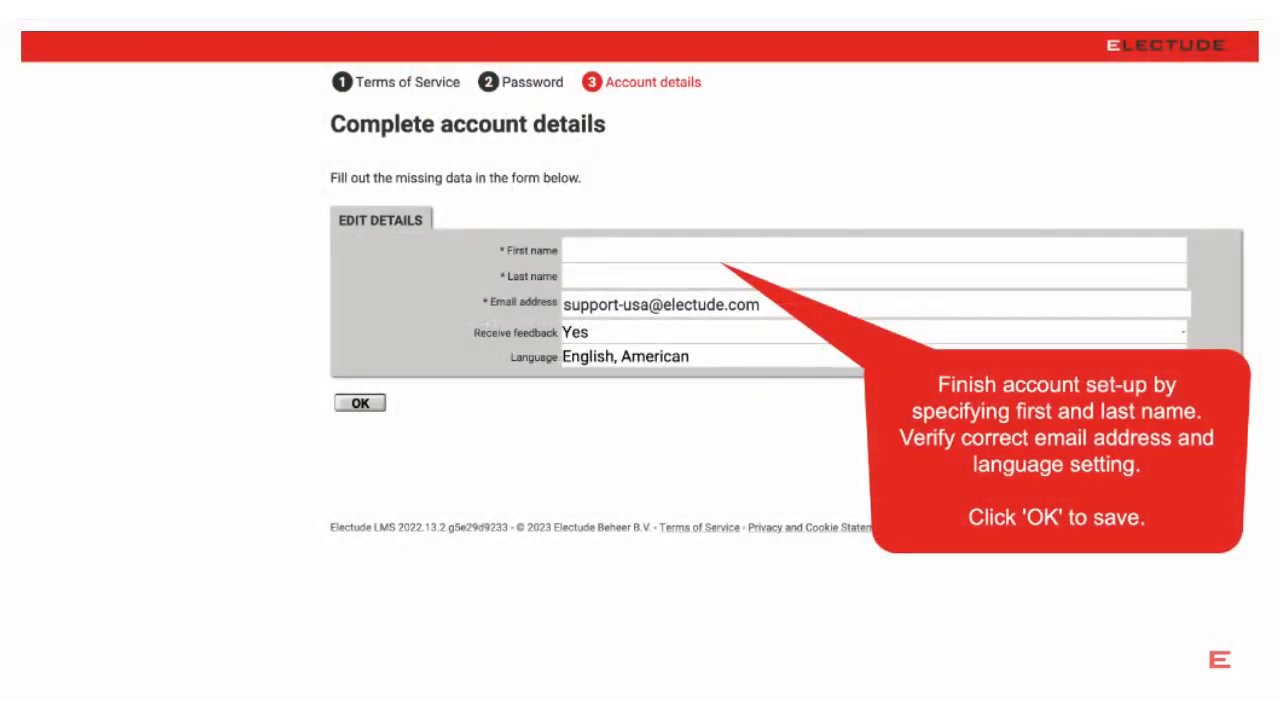